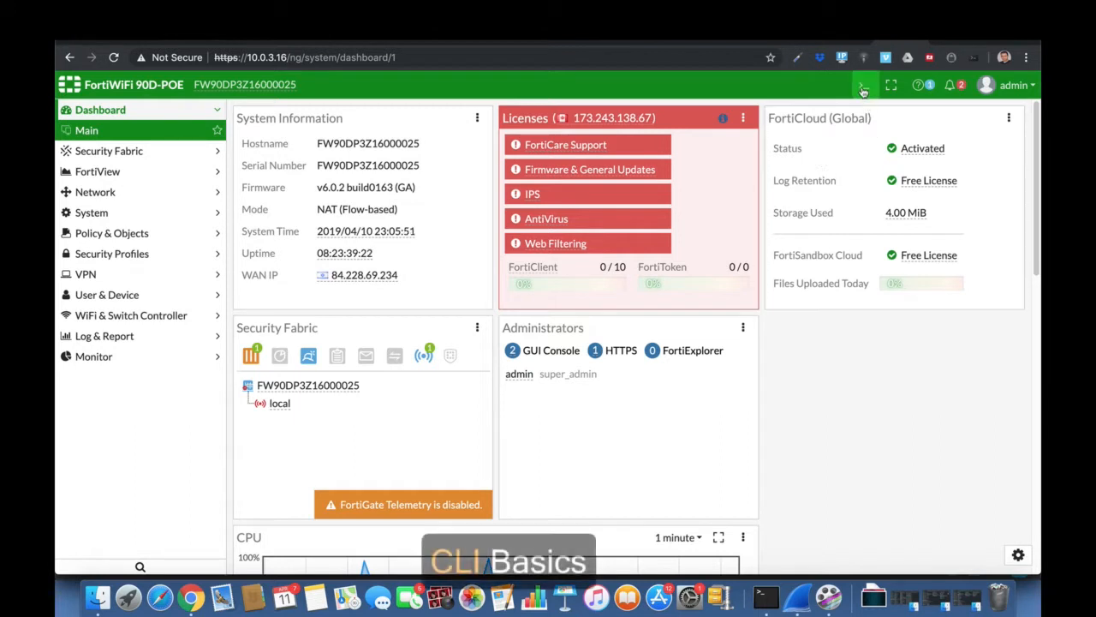
Open the CLI Console from the >_ button in the top toolbar
click(864, 85)
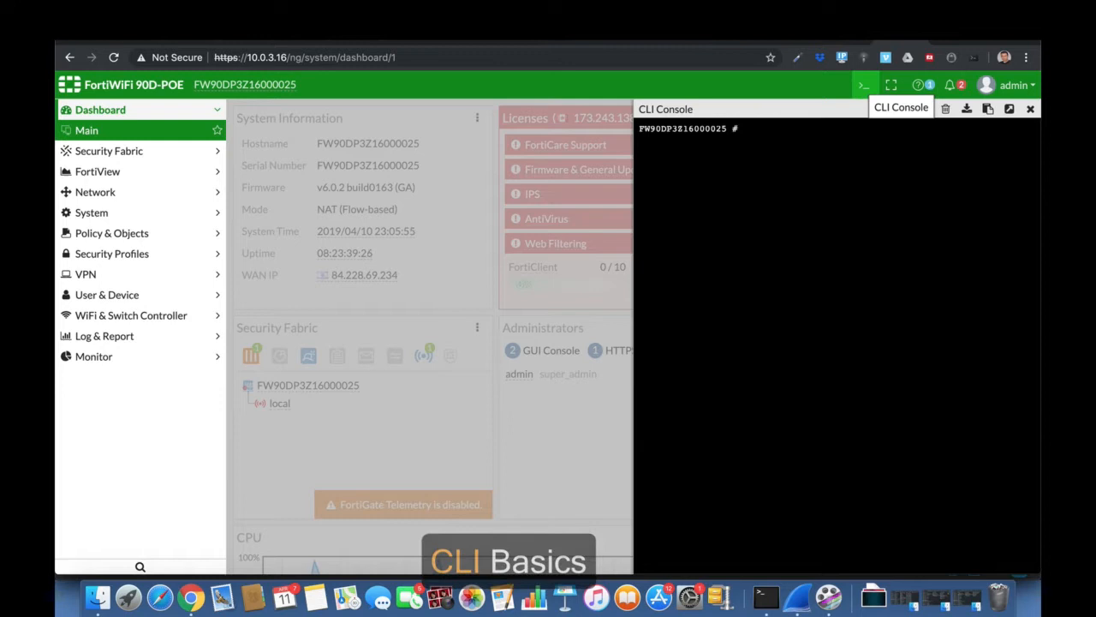
Run 'show system interface' and scroll through the wan1, wan2, modem and internal listings
text(show system interface)
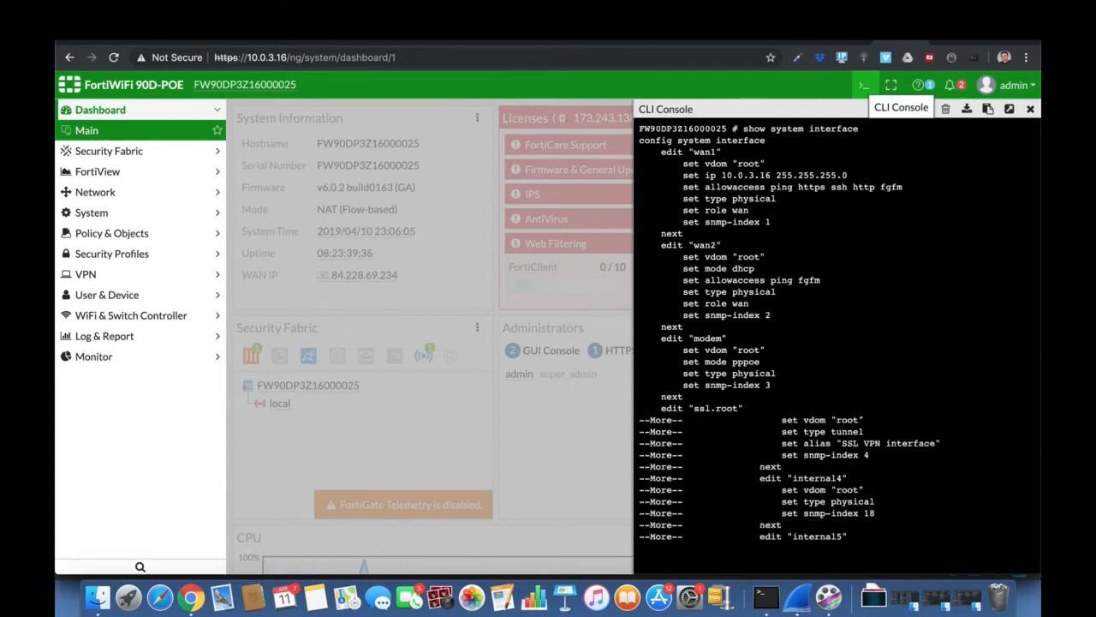
scroll(down, 3)
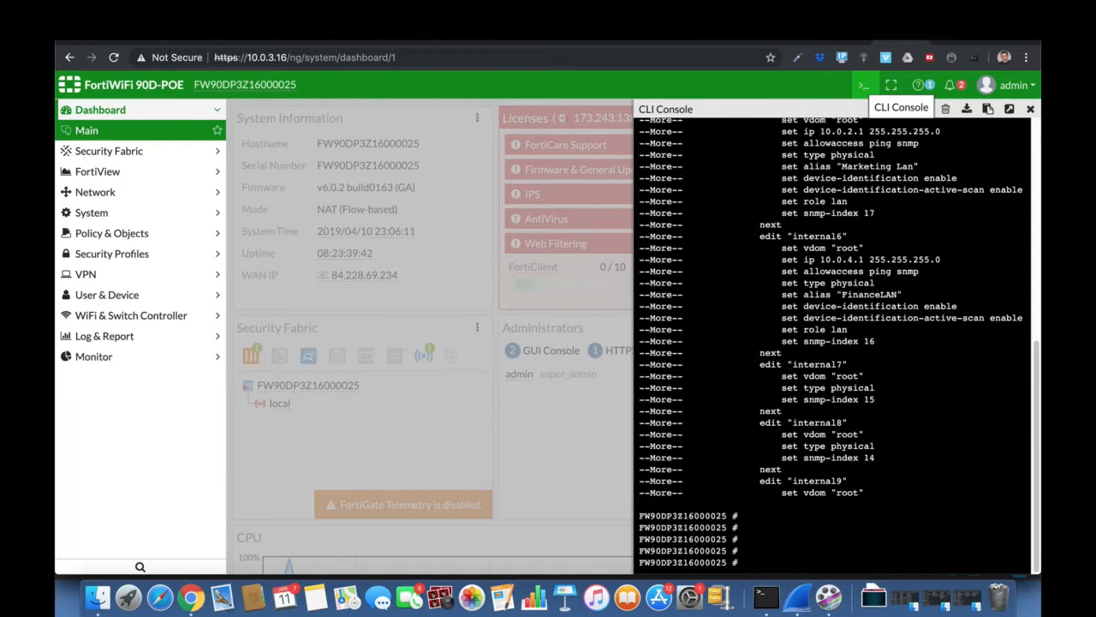
Check antivirus heuristic mode (disable), set it to block, and commit with 'end'
text(get alertemail)
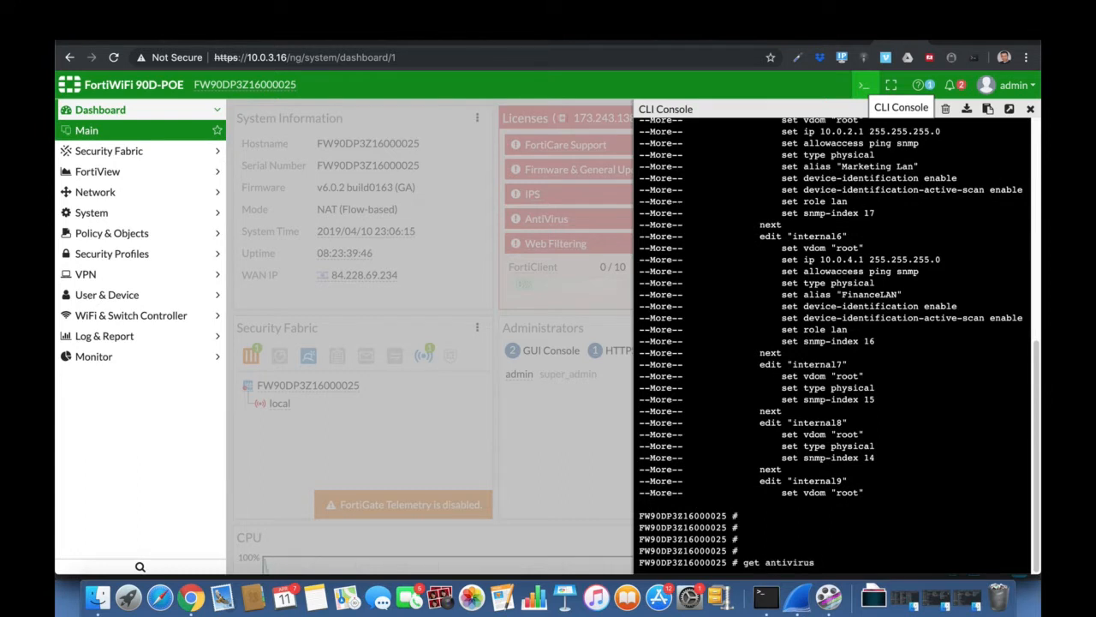
text( heuristi)
key(Return)
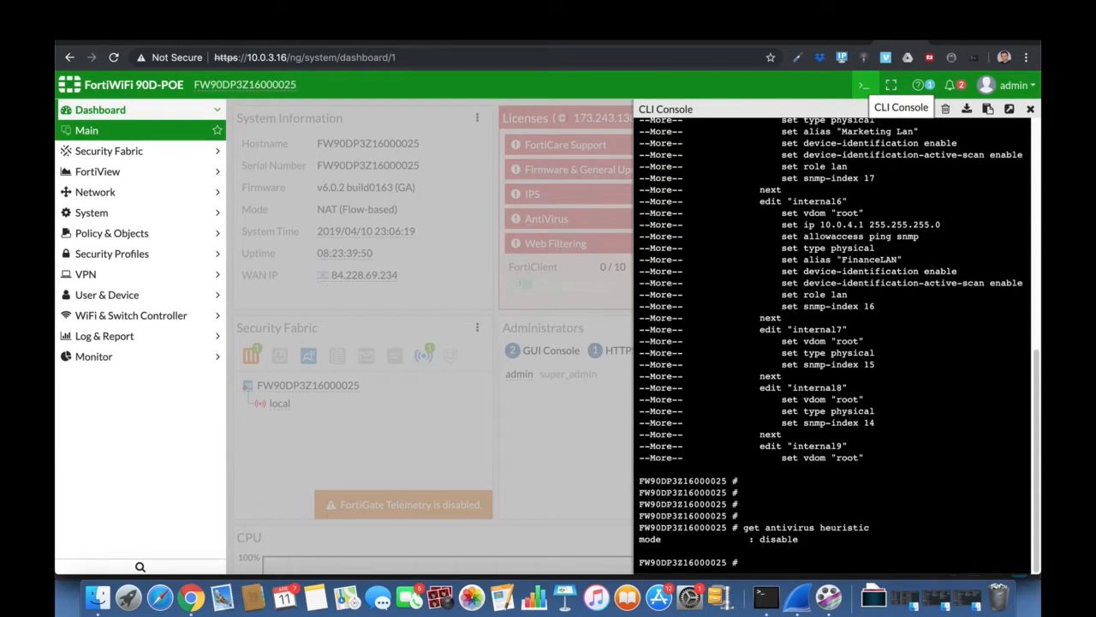
text(c)
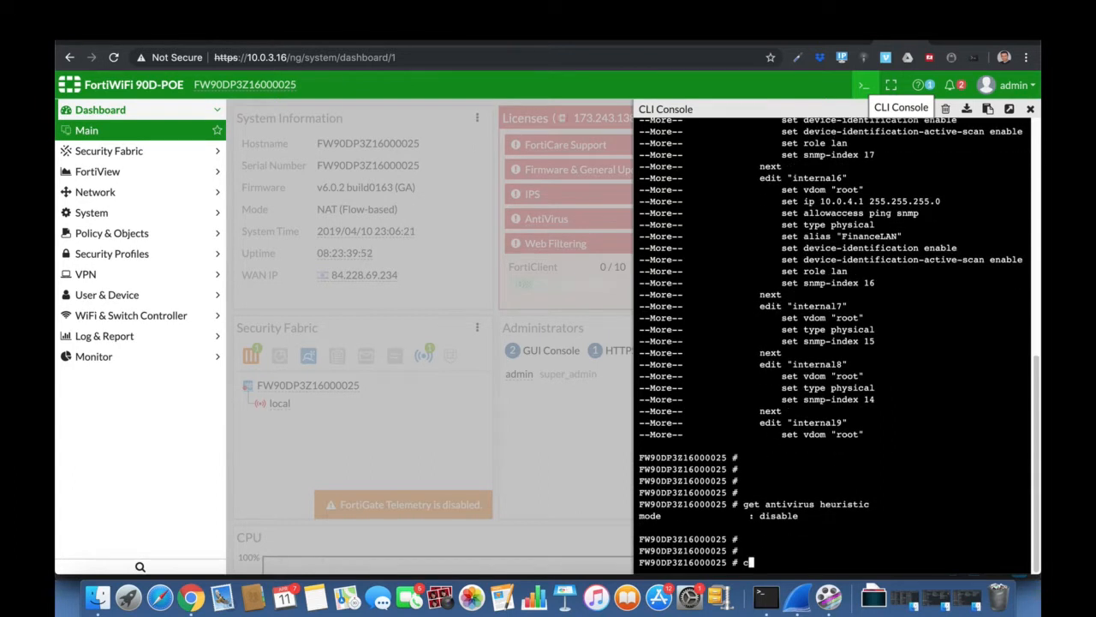
text(onfig)
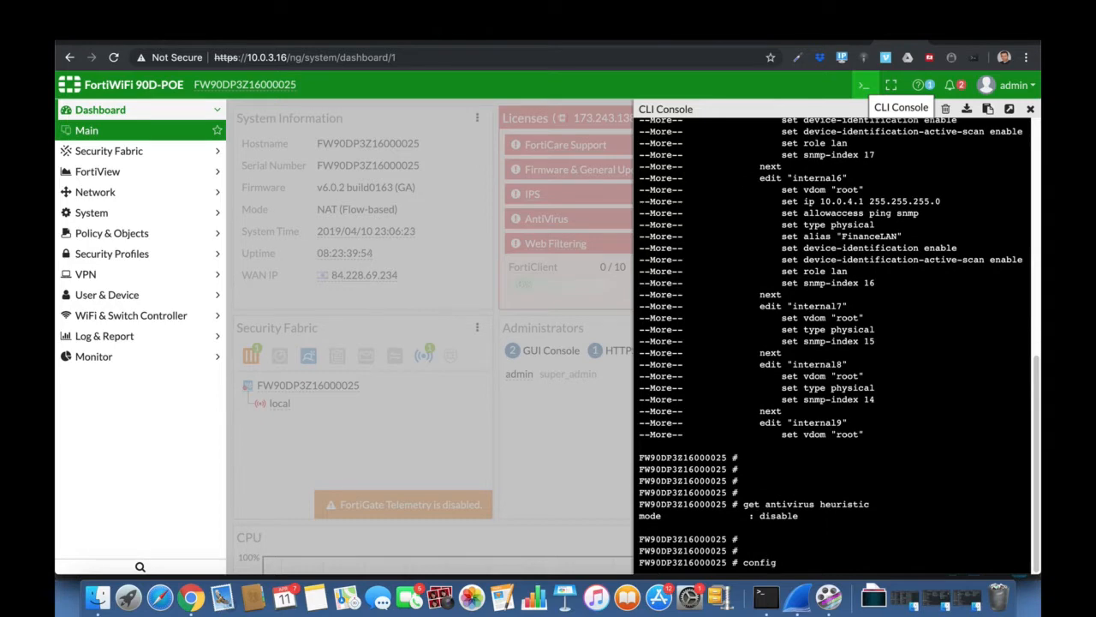
text(antivirus)
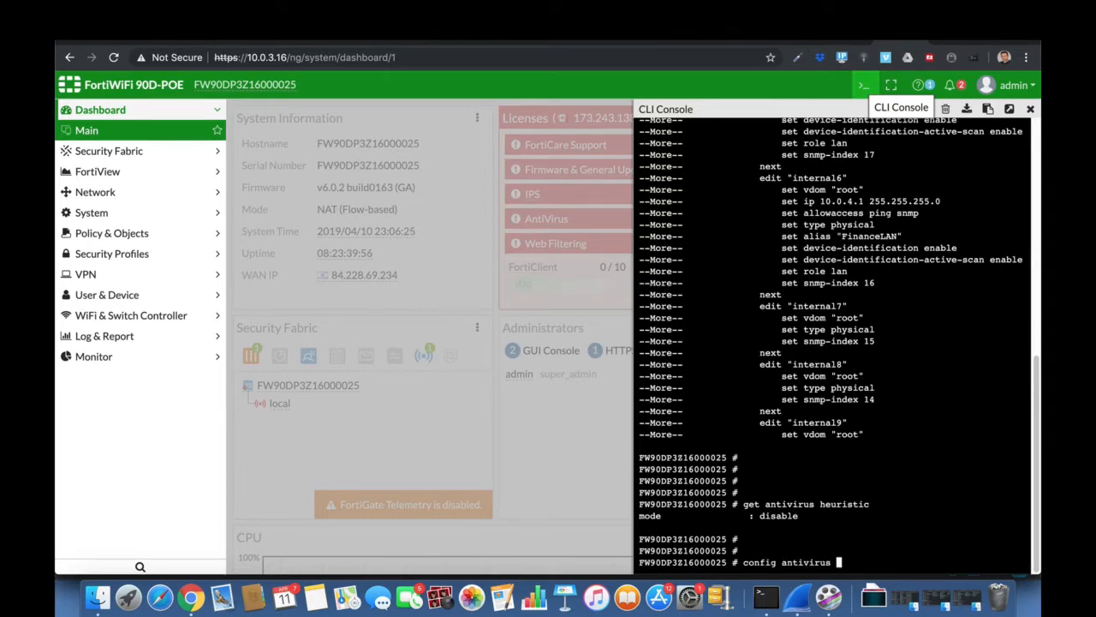
key(Return)
text(set mode block)
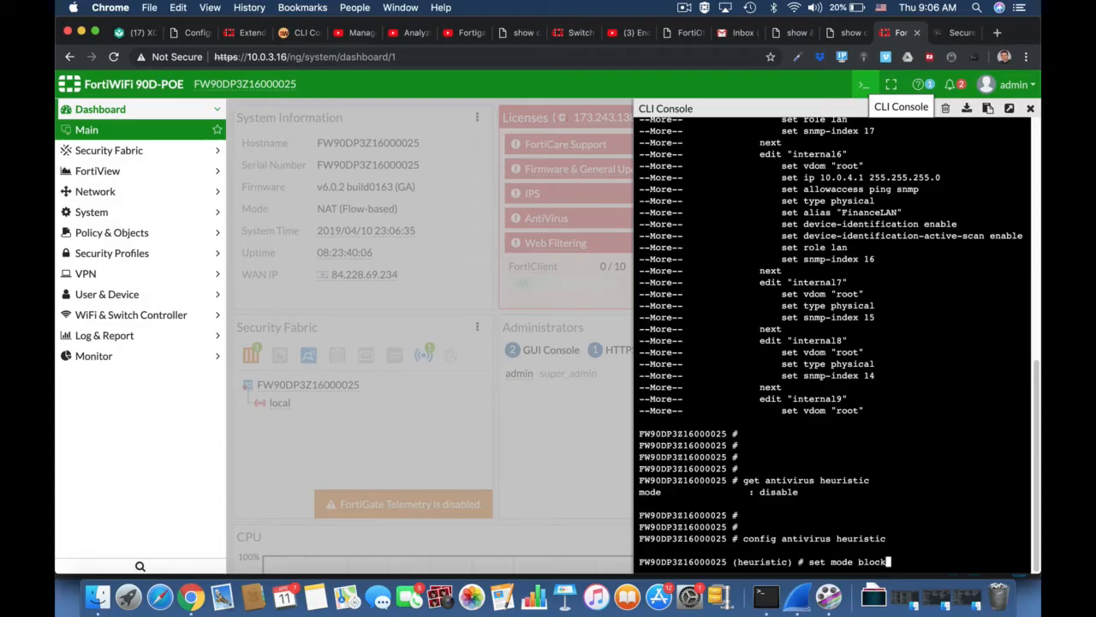
key(Return)
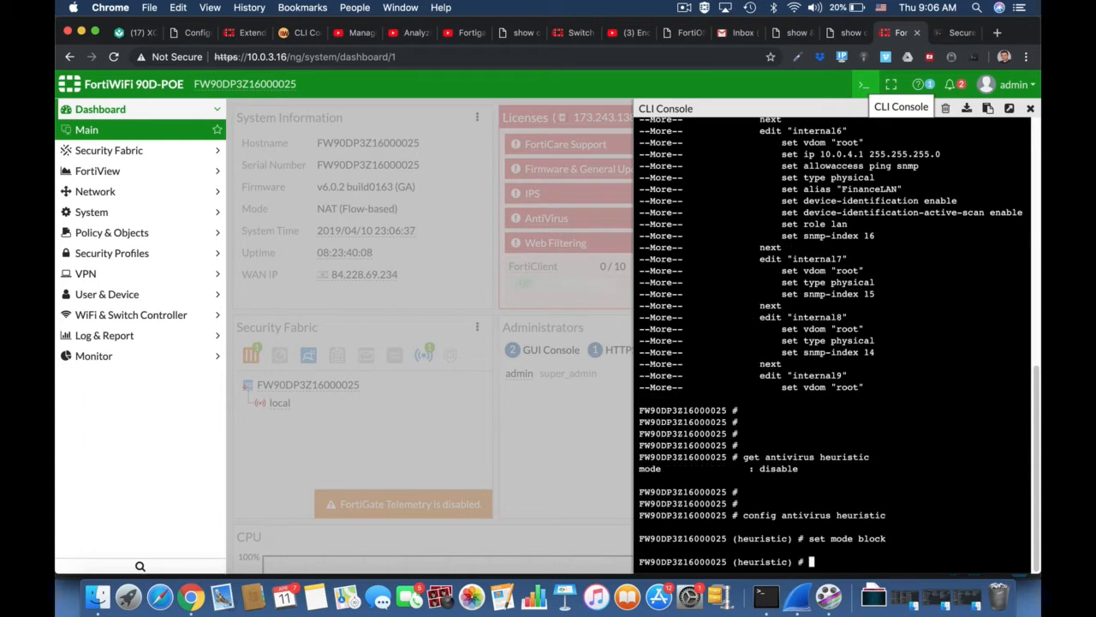
text(end)
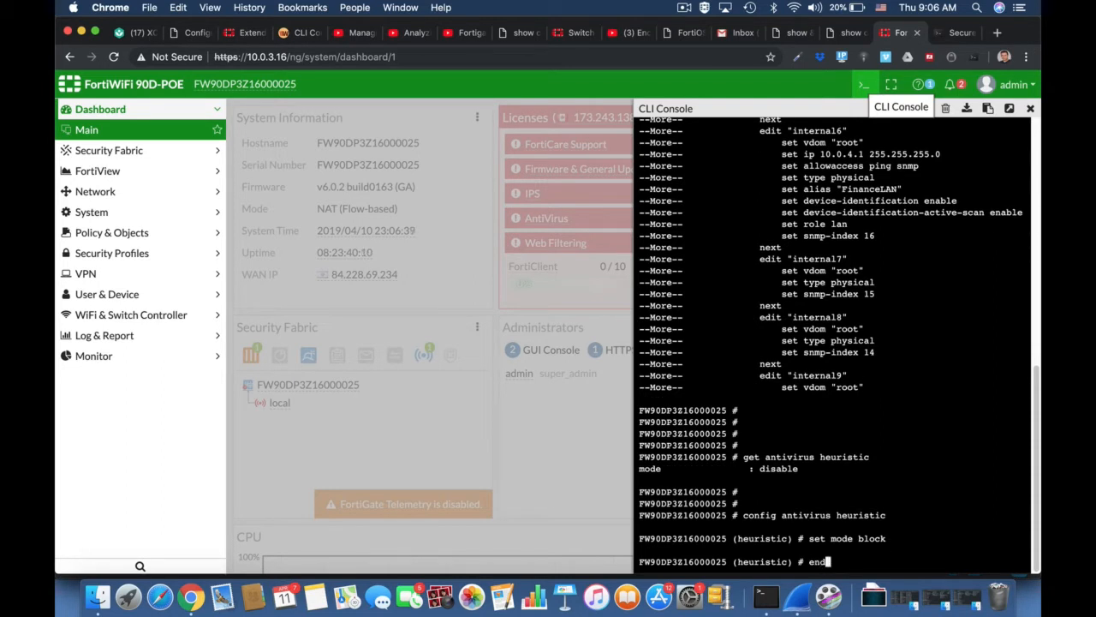
key(Return)
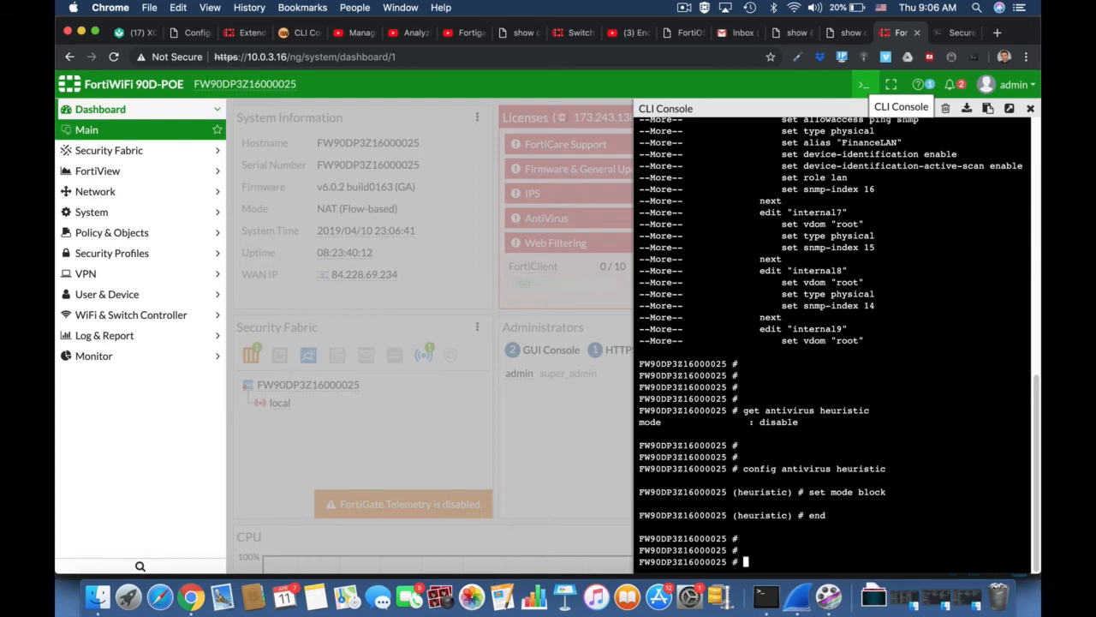
Re-run 'show system interface', then try a bare 'edit' at root, getting a parse error
text(show system)
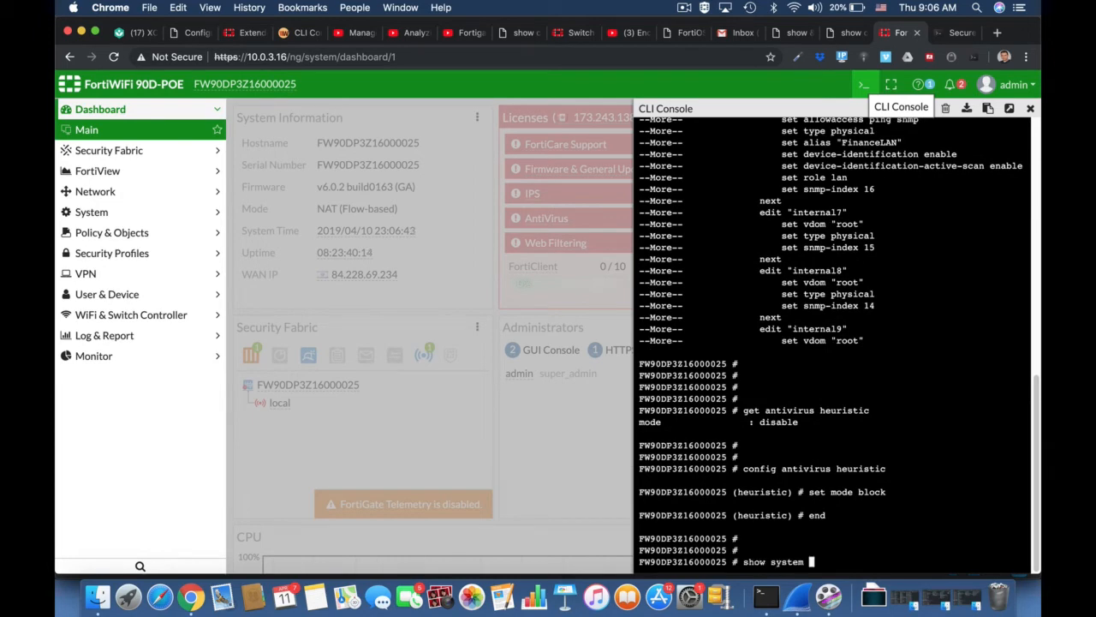
text(interface)
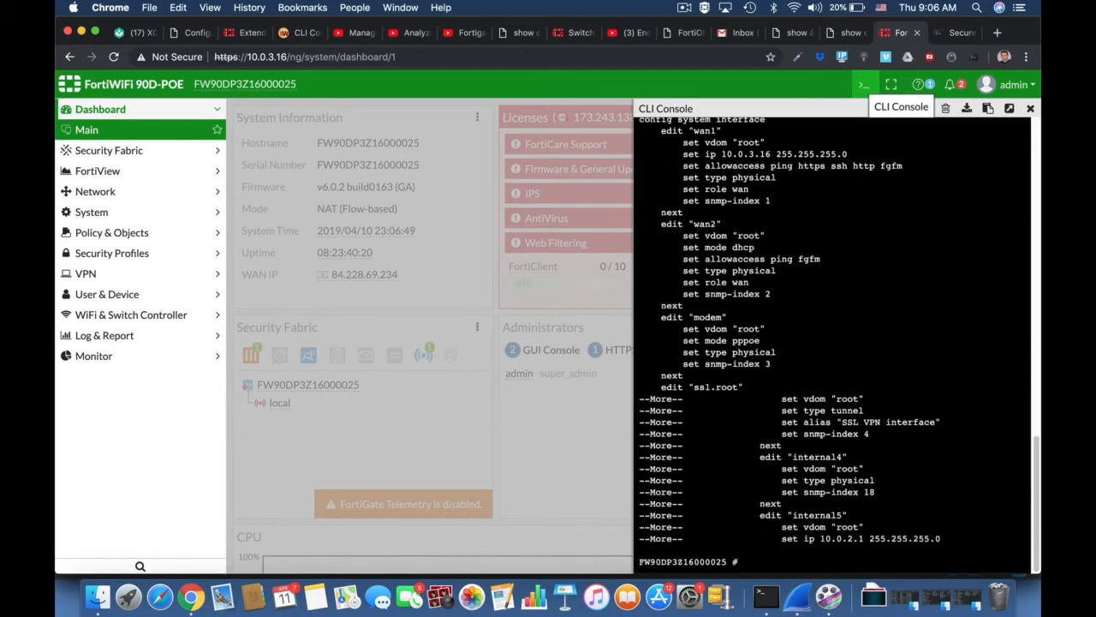
text(edit)
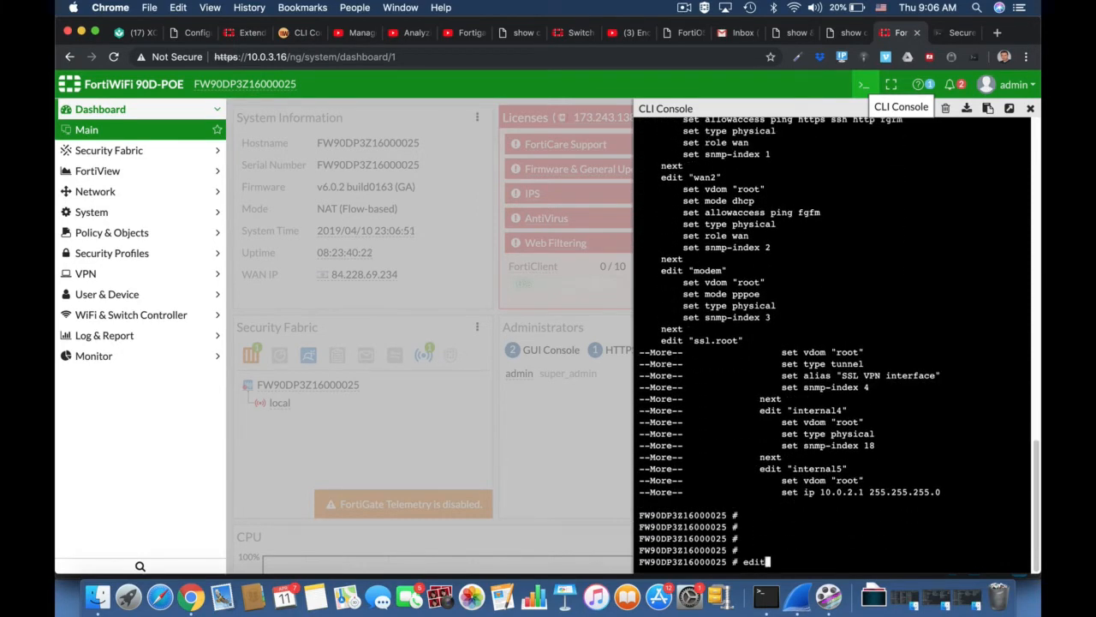
key(Return)
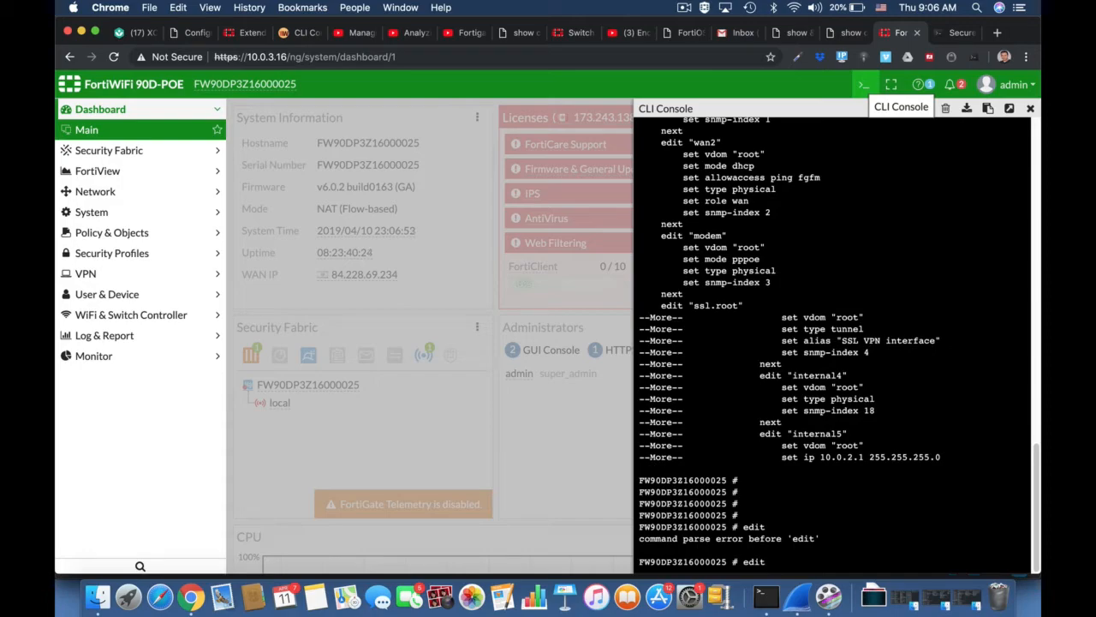
Run 'get hardware status' to show FortiWiFi-90D-POE, FortiSOC2 CPU and 1834 MB RAM
click(946, 108)
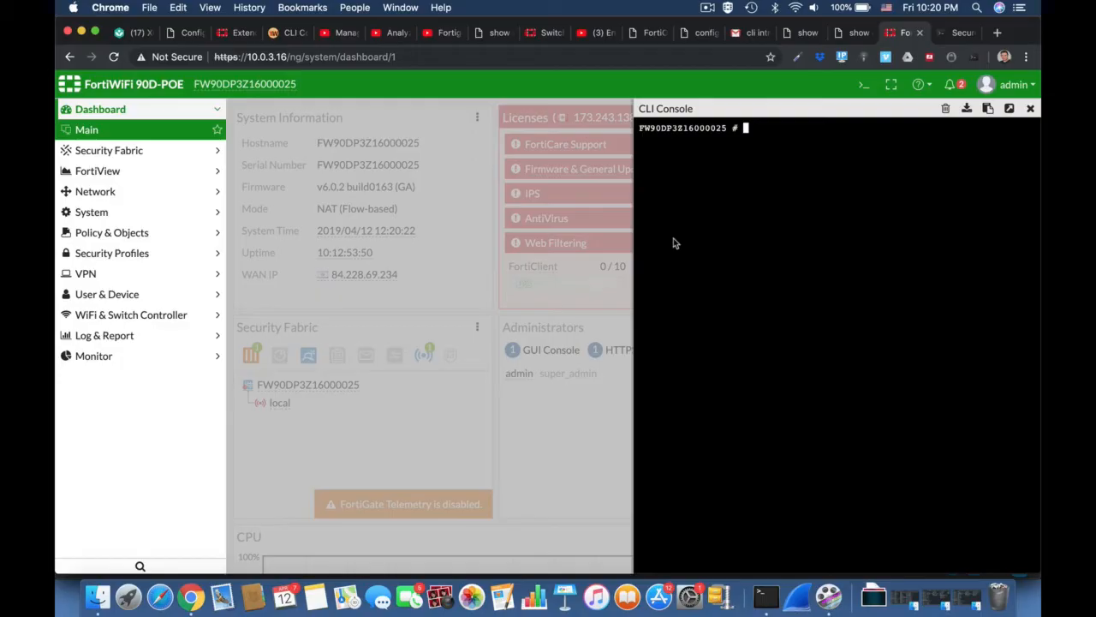
text(get)
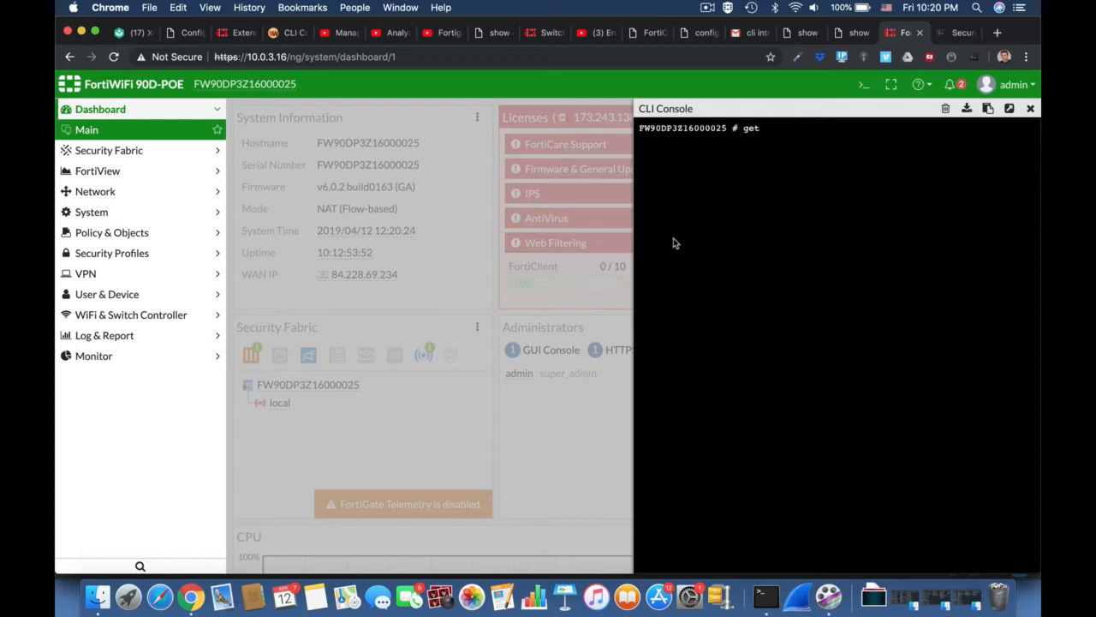
text(hardware)
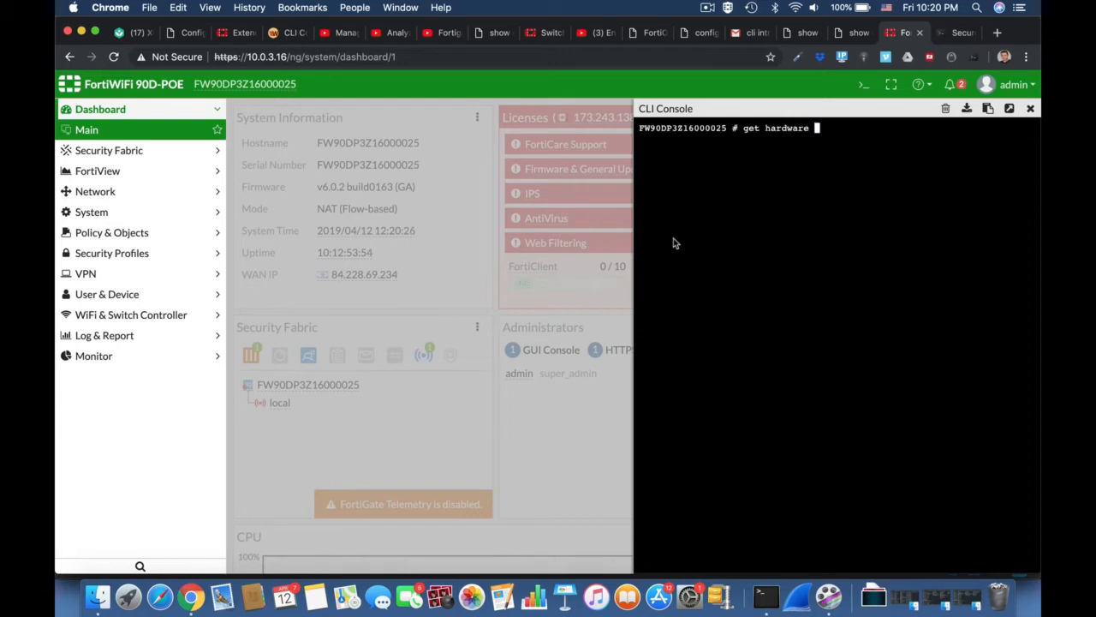
text(status)
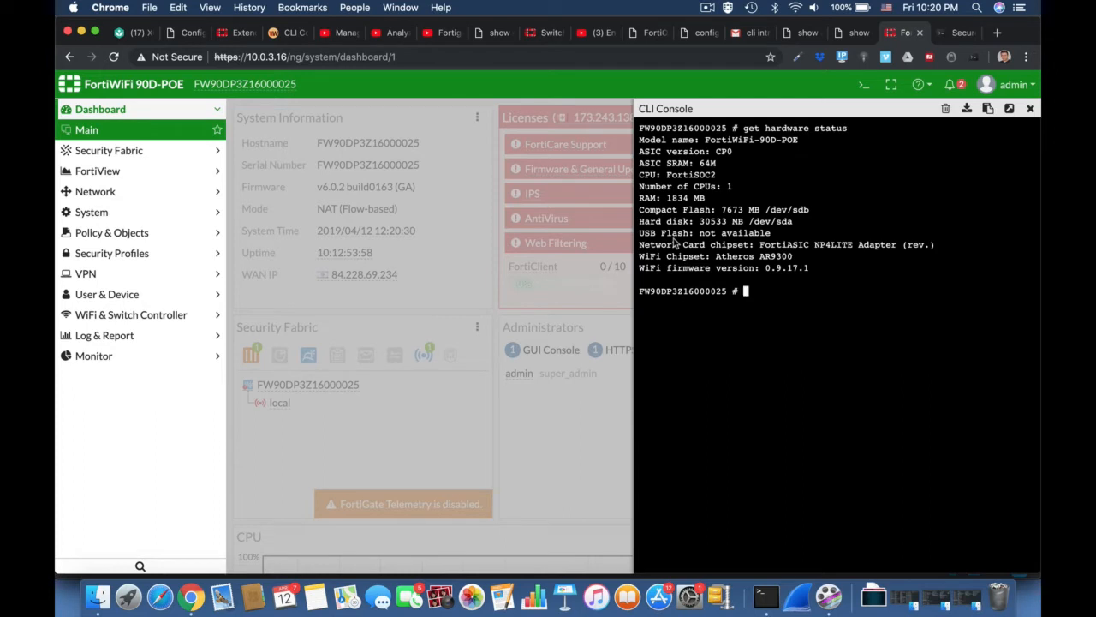
text(get)
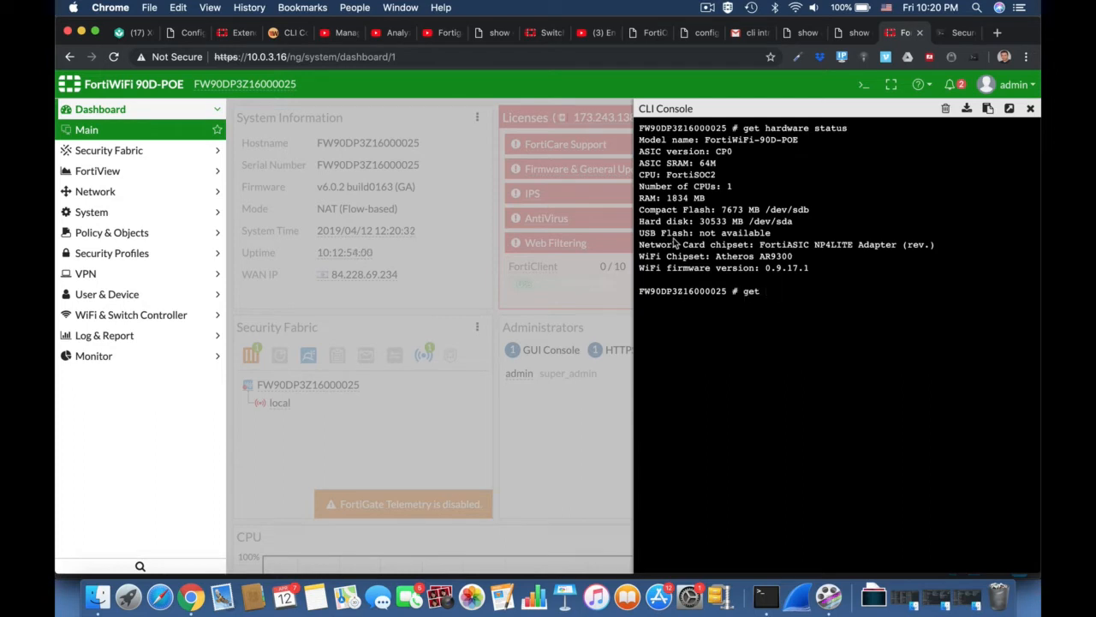
text(hardware c)
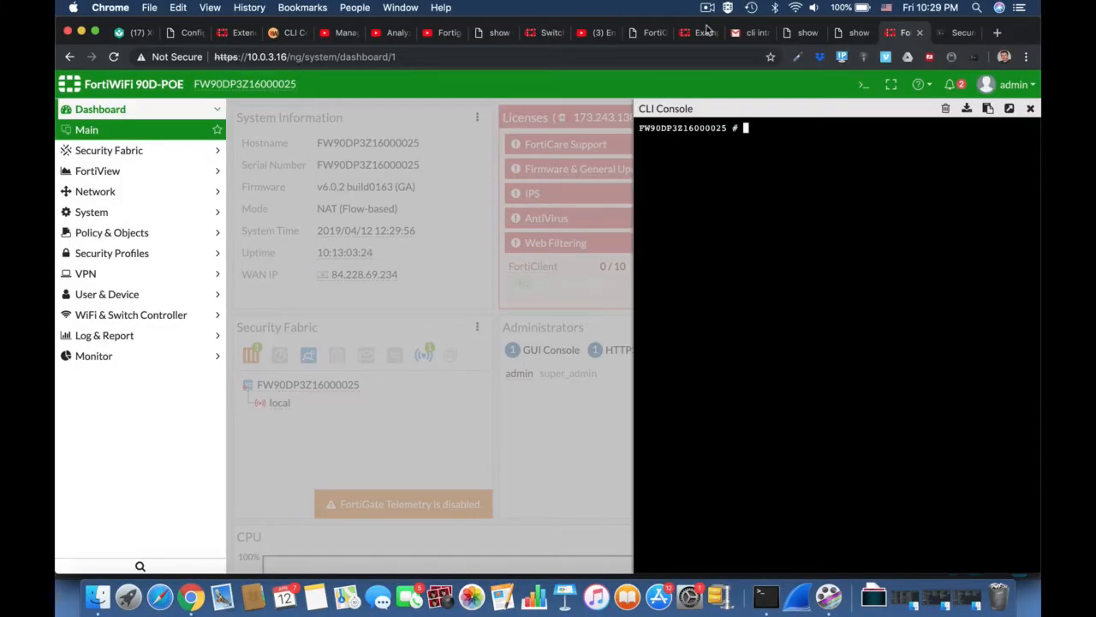
Enter 'config firewall address' and create the entry 'ftpserver' with edit
text(config)
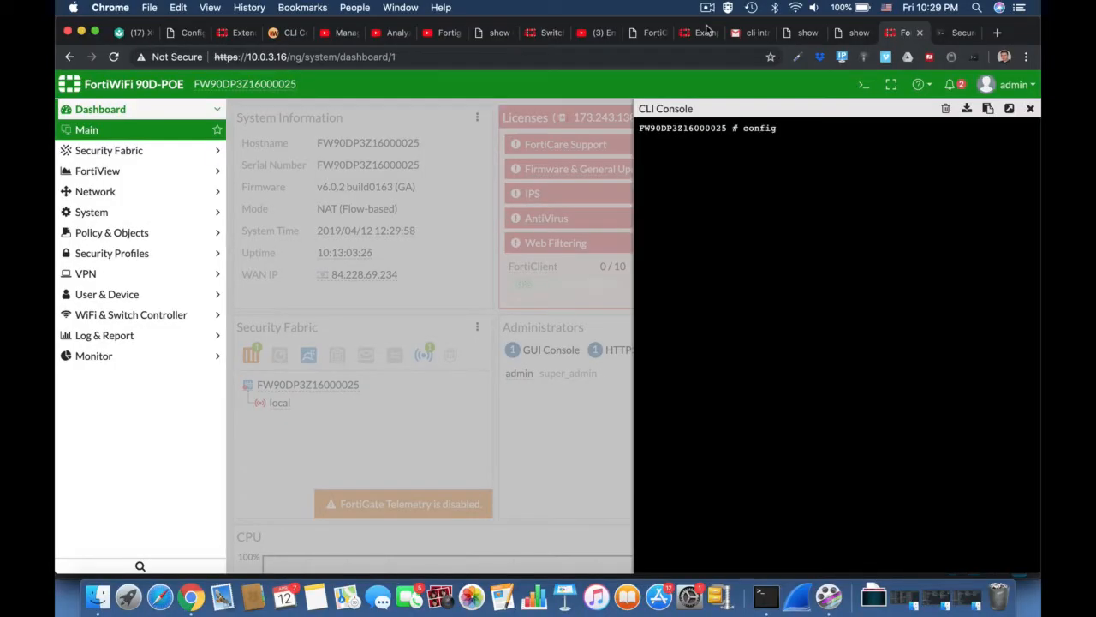
text(firewall)
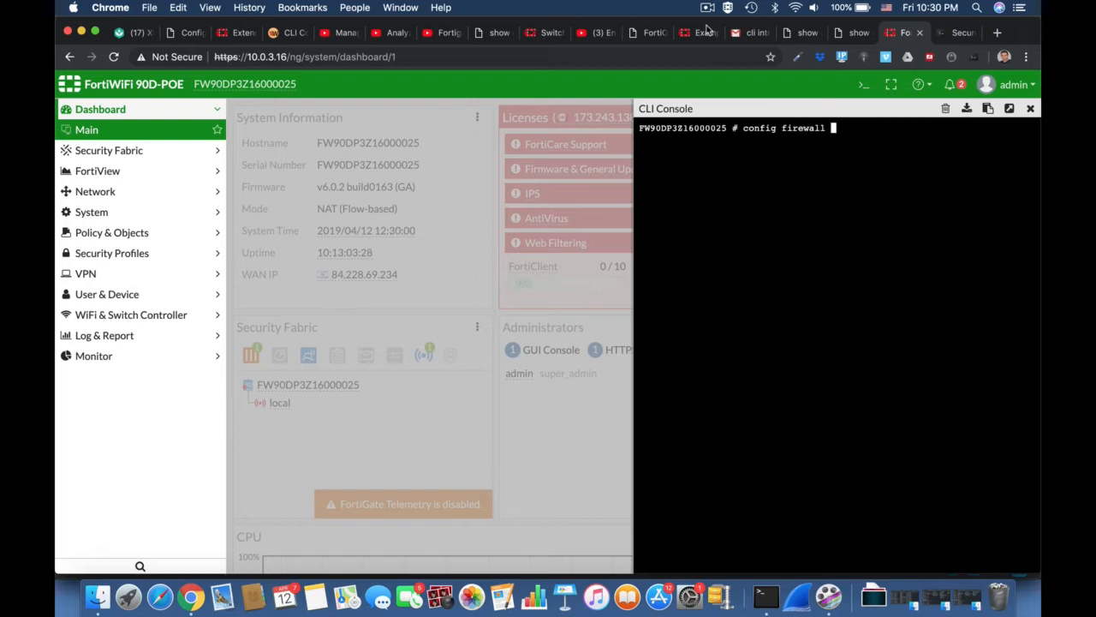
text(address)
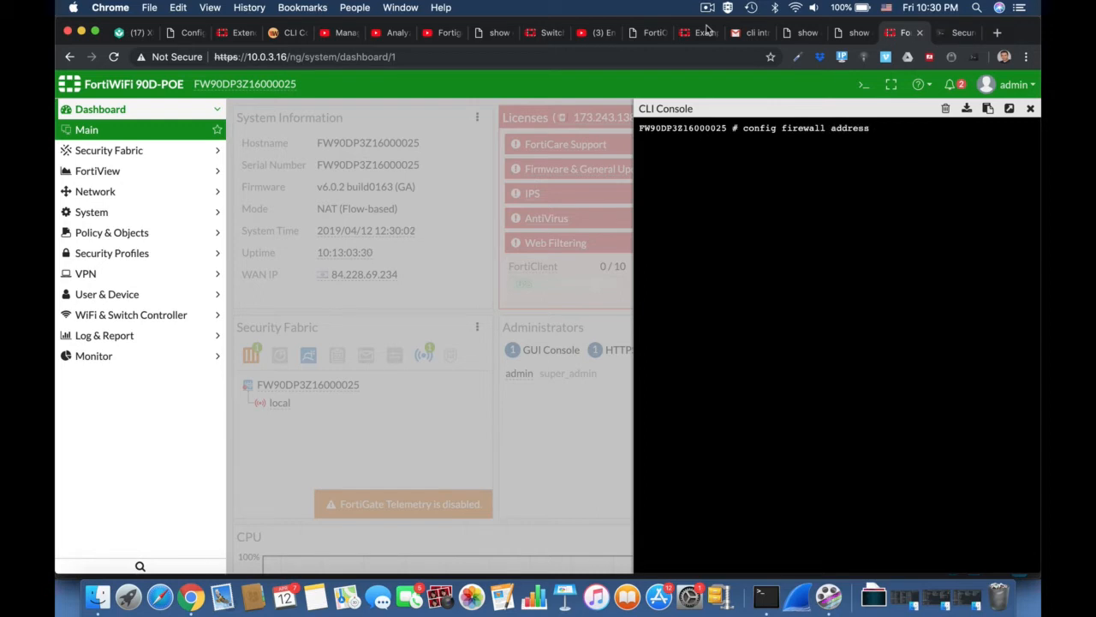
key(Return)
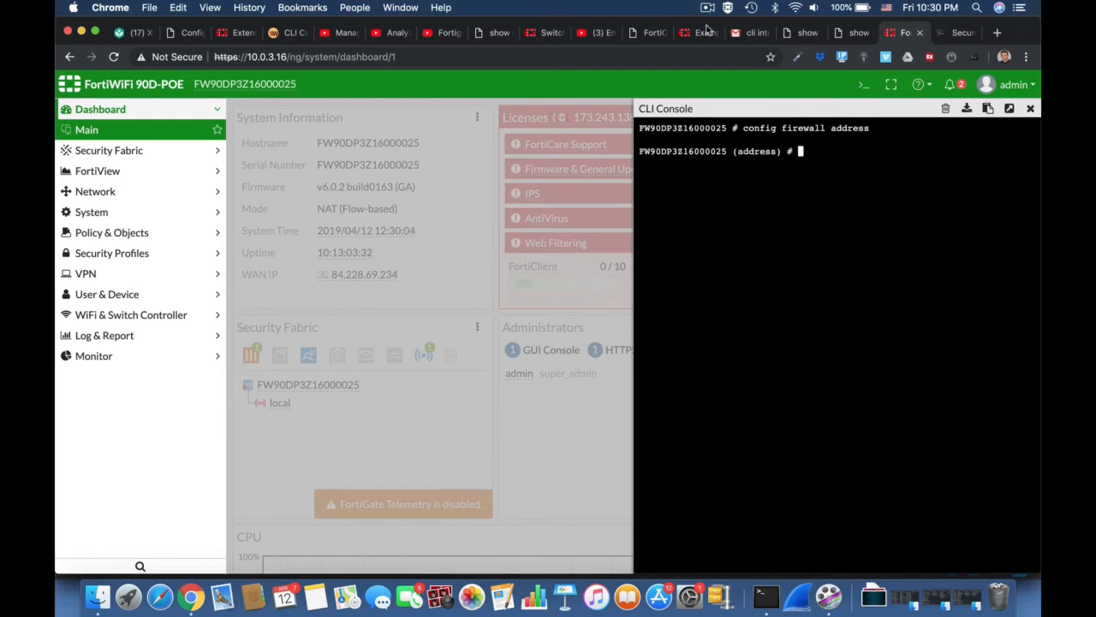
text(edit)
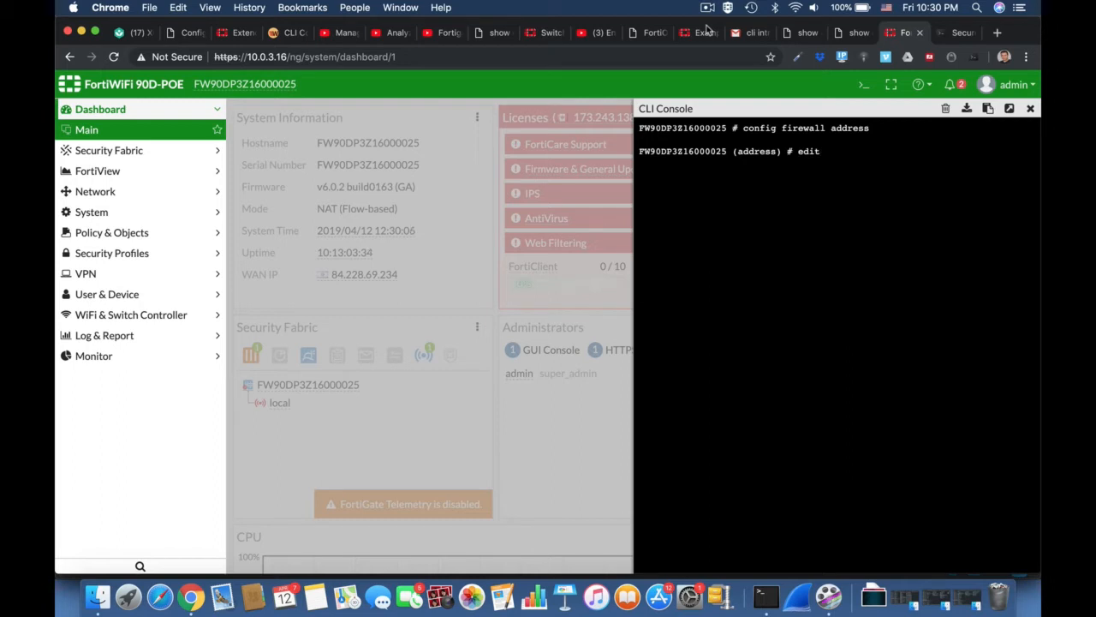
text(ftpserver)
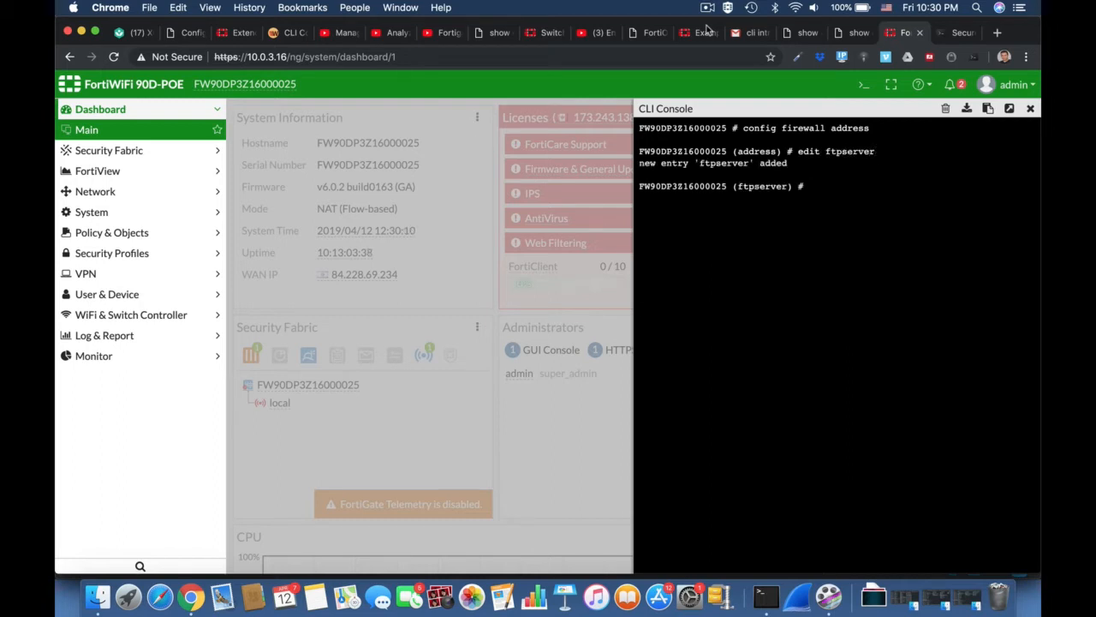
Set ftpserver type ipmask and subnet 192.168.1.1 255.255.255.255, then type 'end'
text(set)
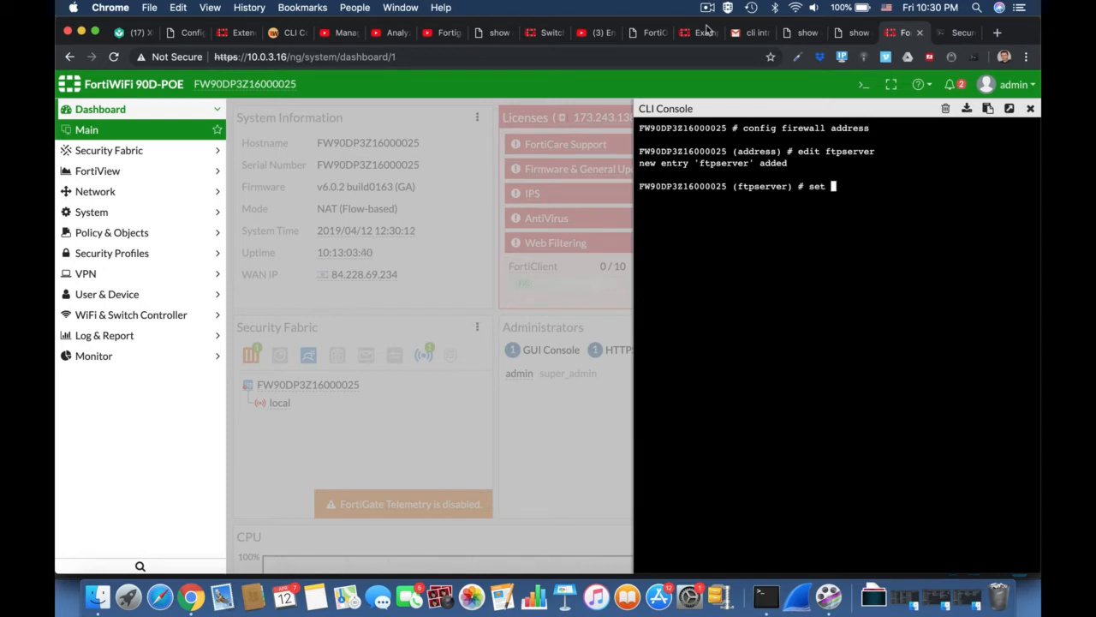
text(type ipmask)
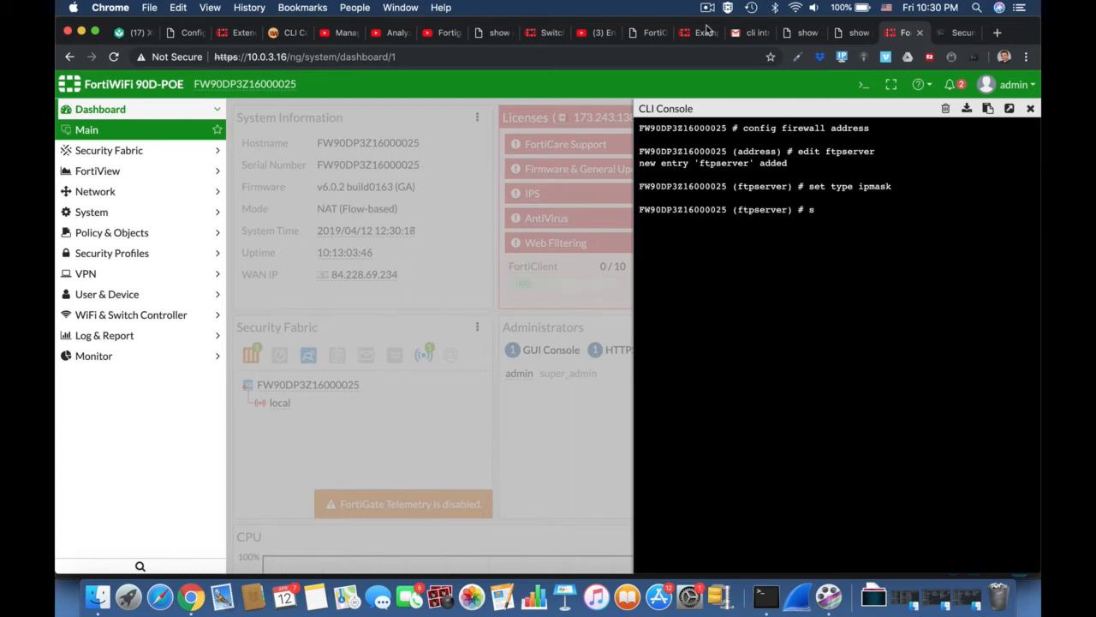
text(et subnet)
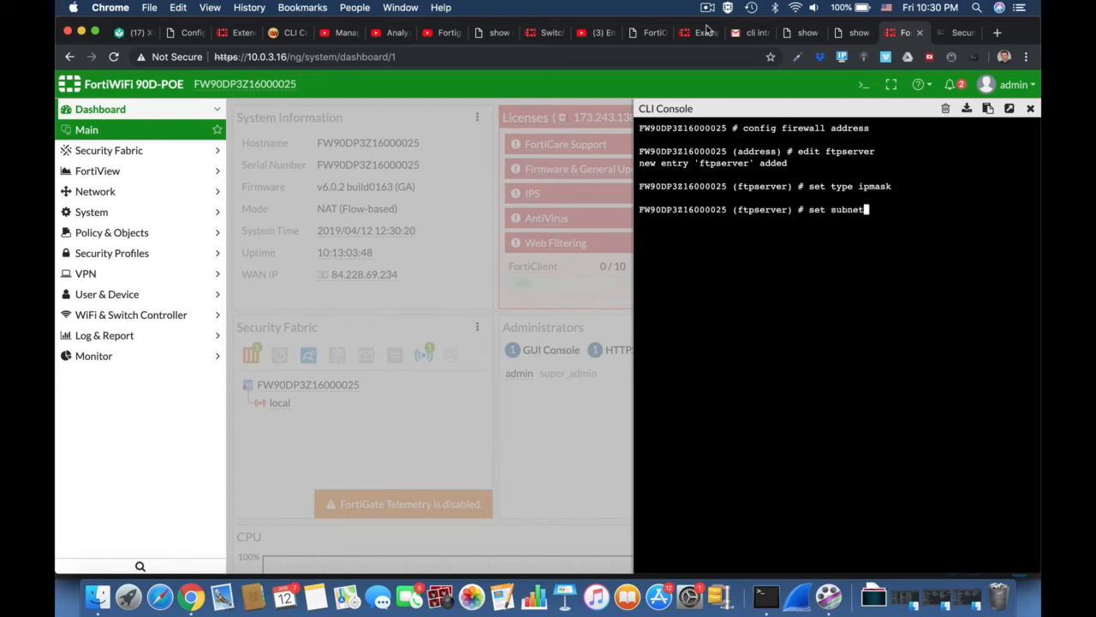
text(1)
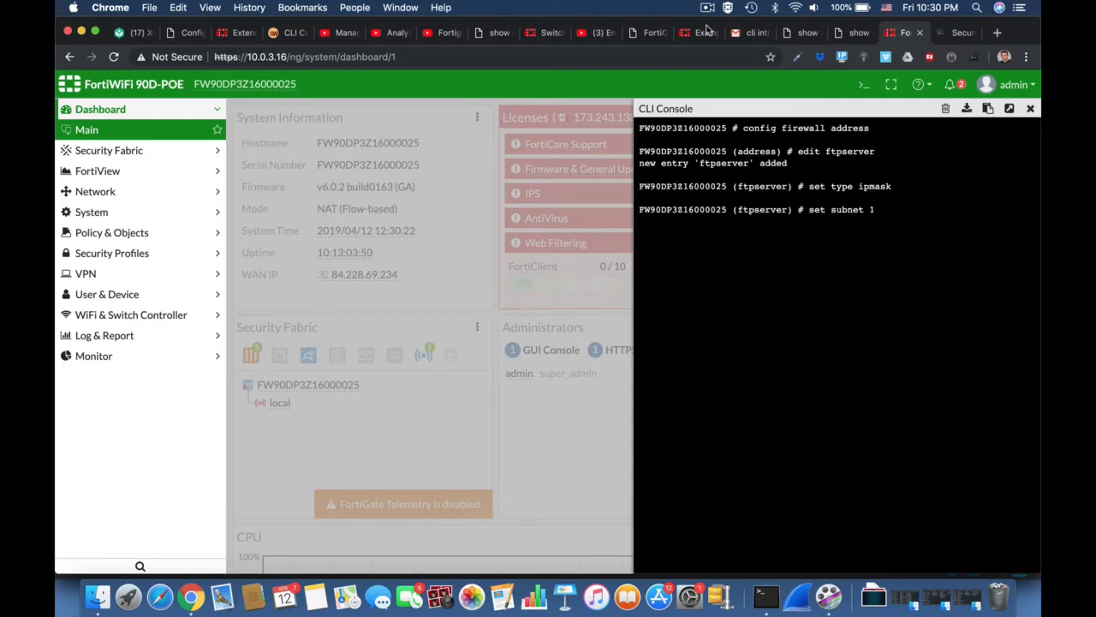
text(92.16)
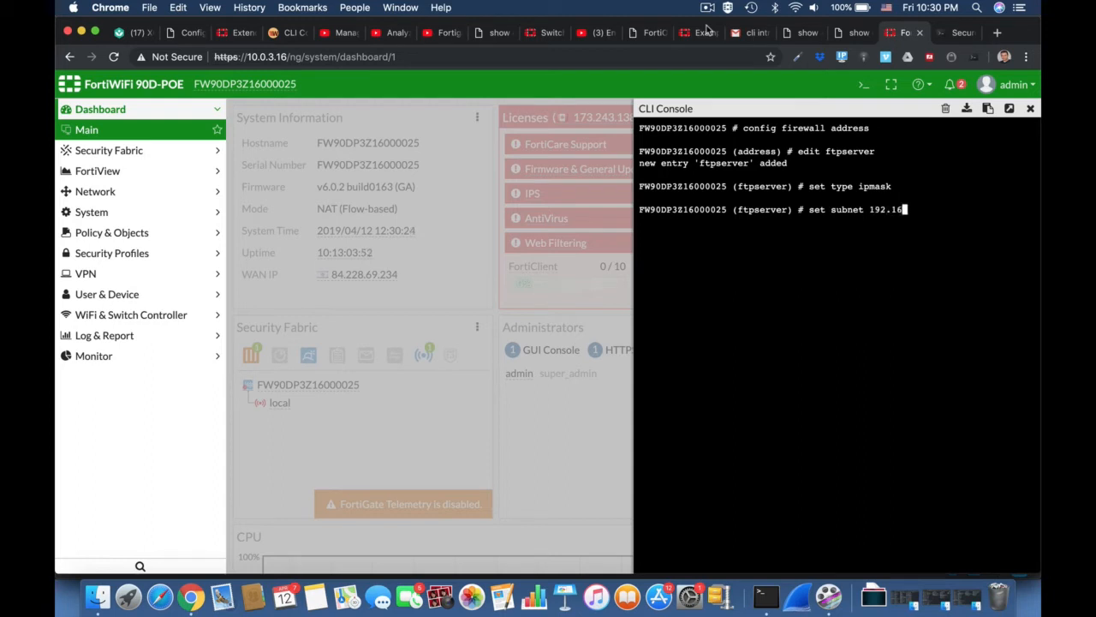
text(8.1.1)
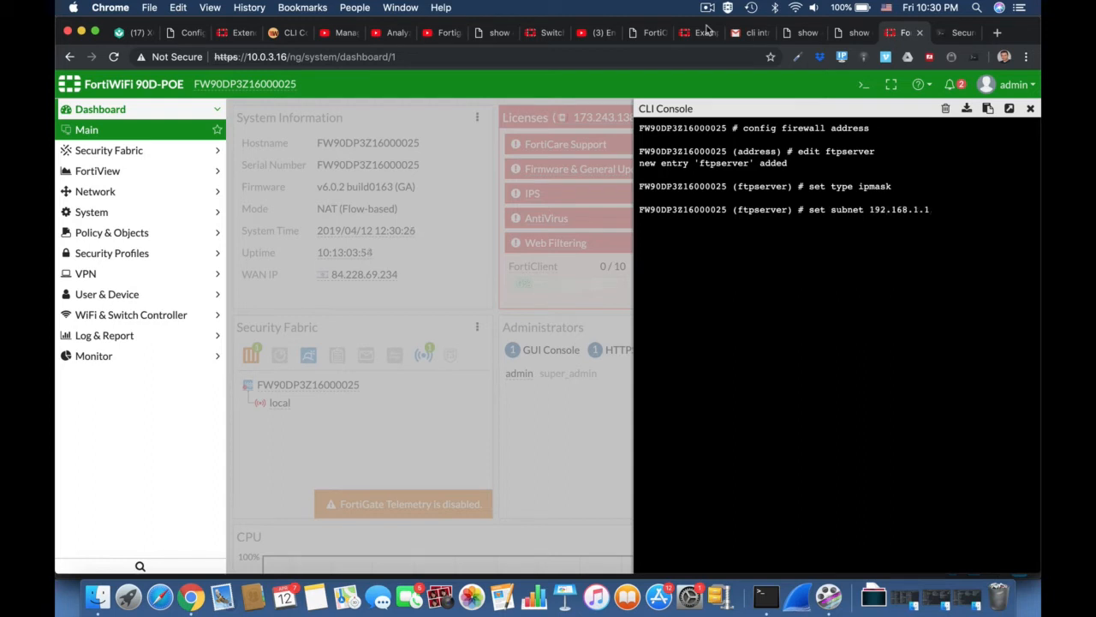
text(255.255)
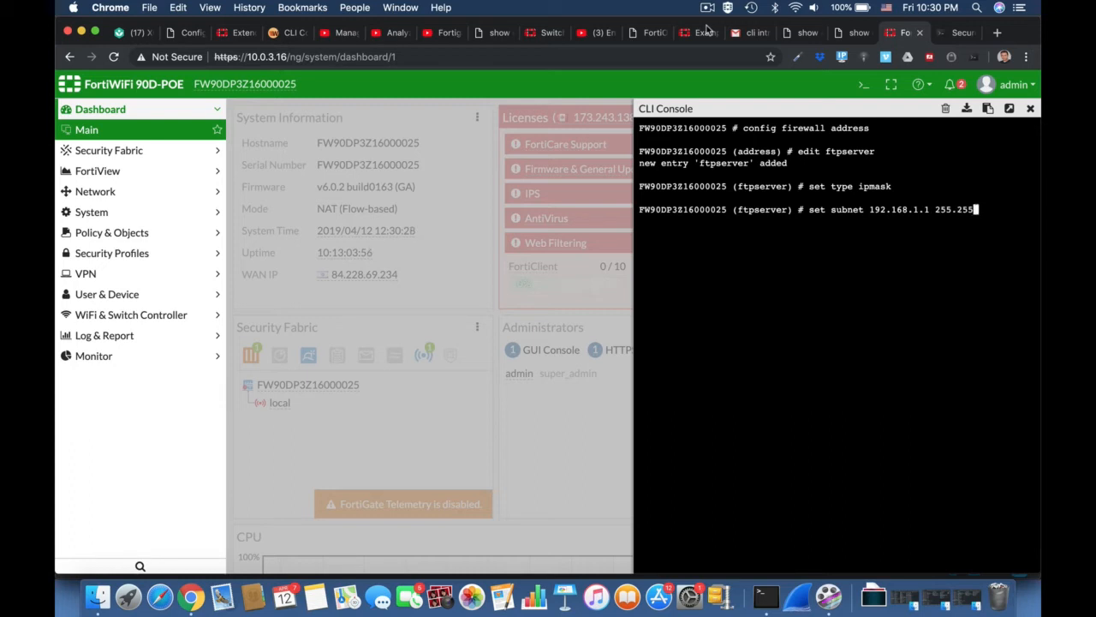
text(5.255.255.255)
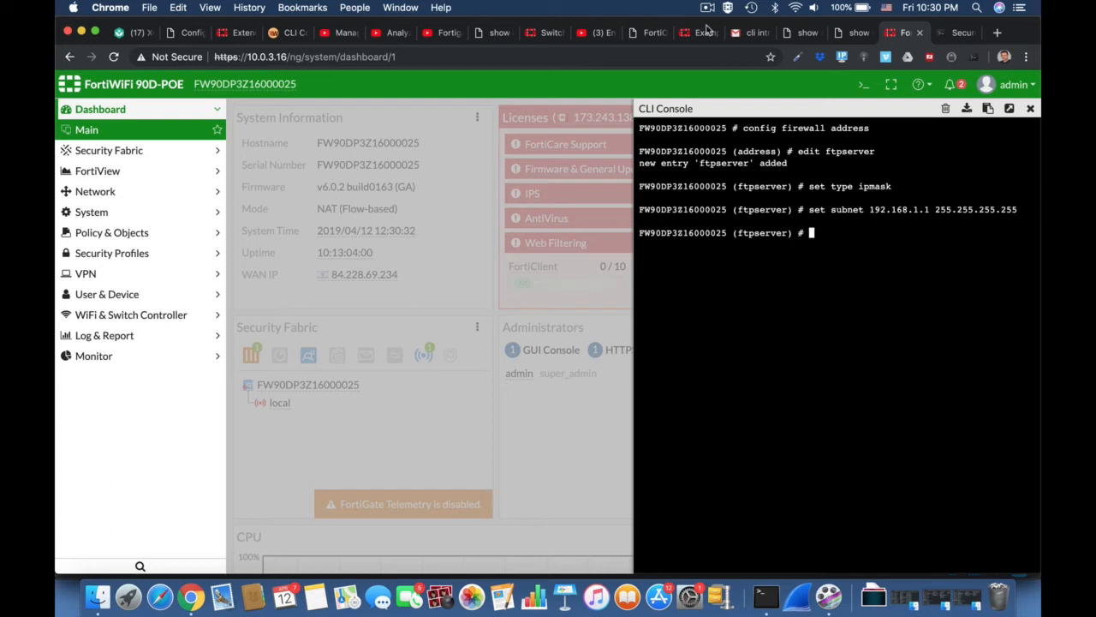
text(end)
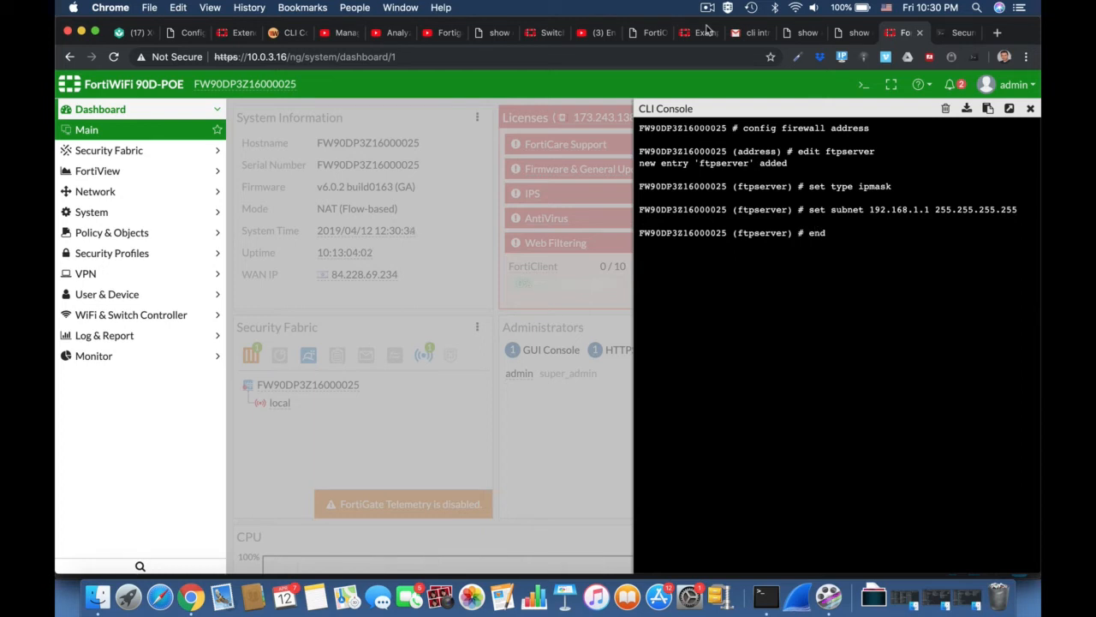
Save ftpserver and enter 'config system interface', starting an edit on an internal port
text(config system)
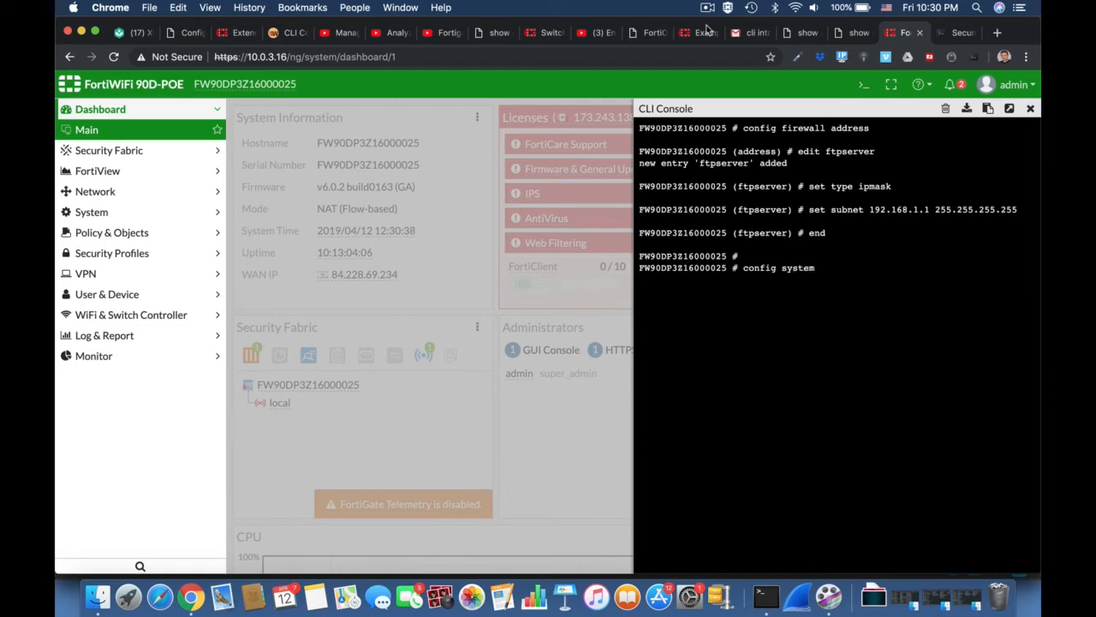
text(interface)
text(edit)
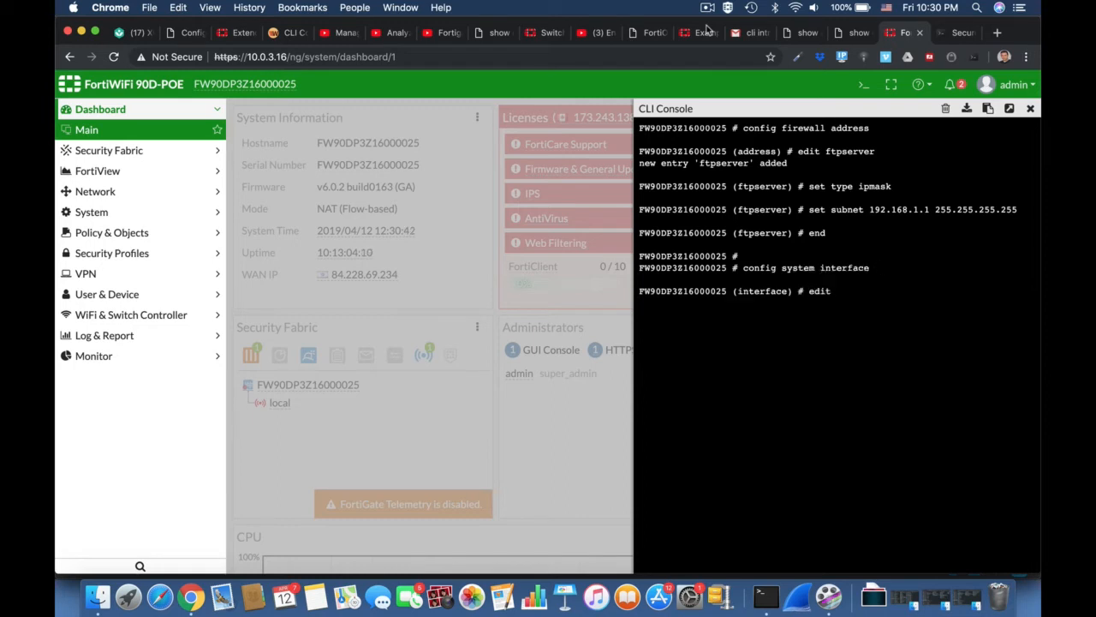
text(port9)
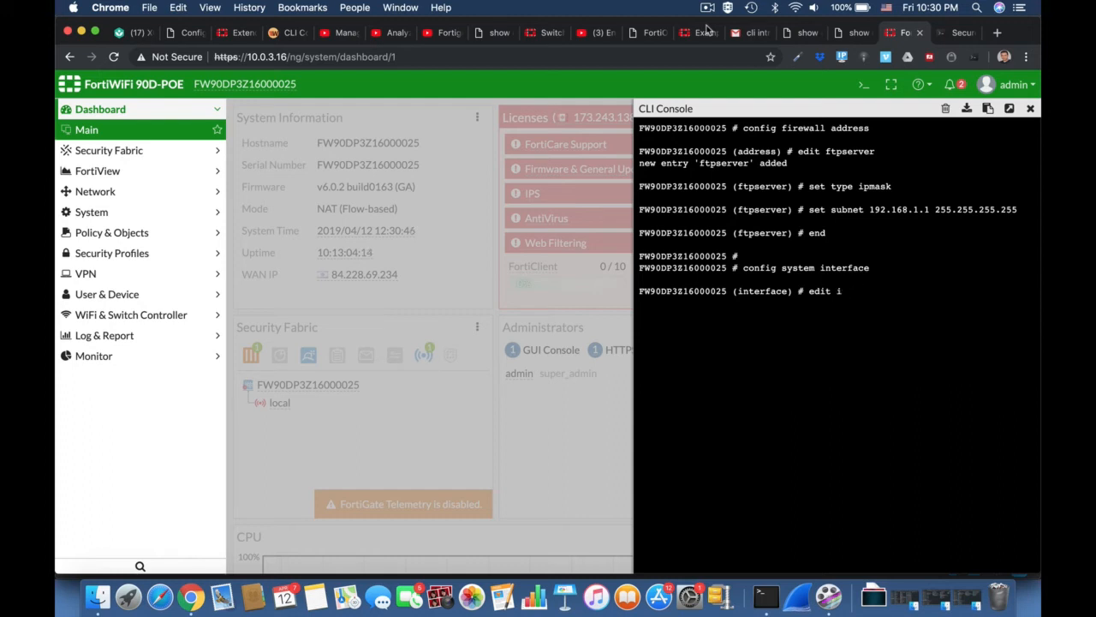
text(nternal)
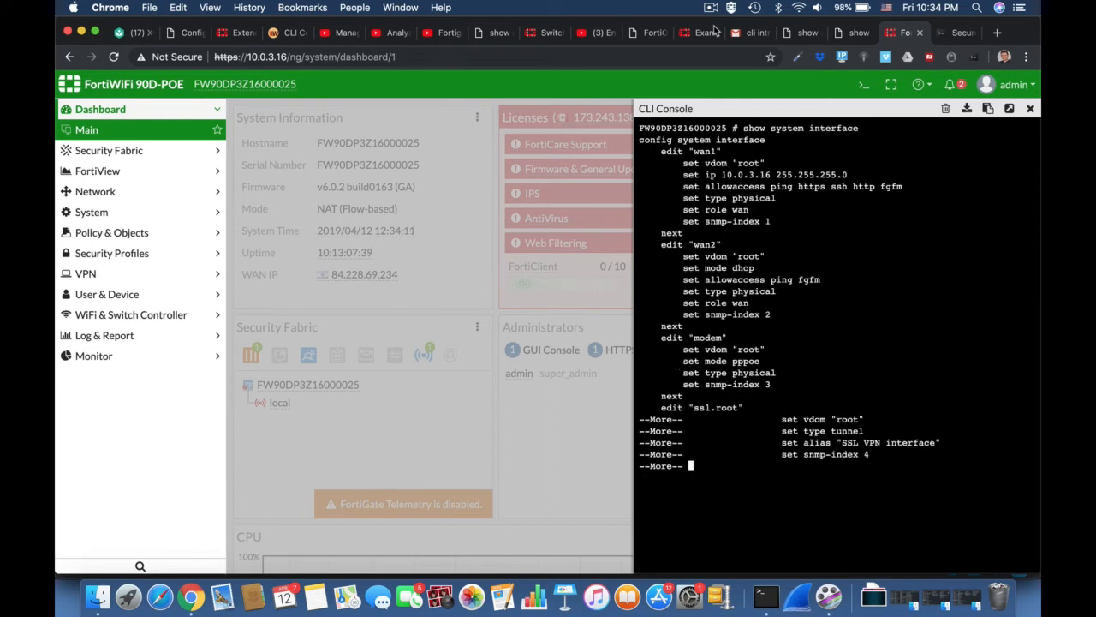
Page through the interface listing from internal7 to internalA, back to the prompt
scroll(down, 3)
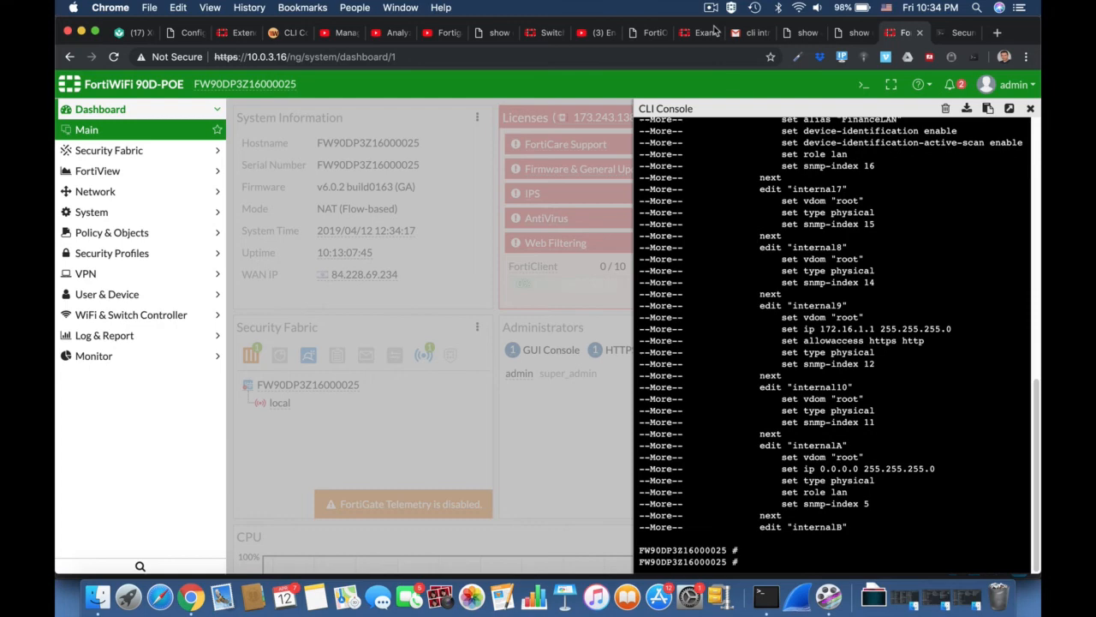
Run 'show full-configuration' and page through system global settings to multi-factor-authentication
text(show)
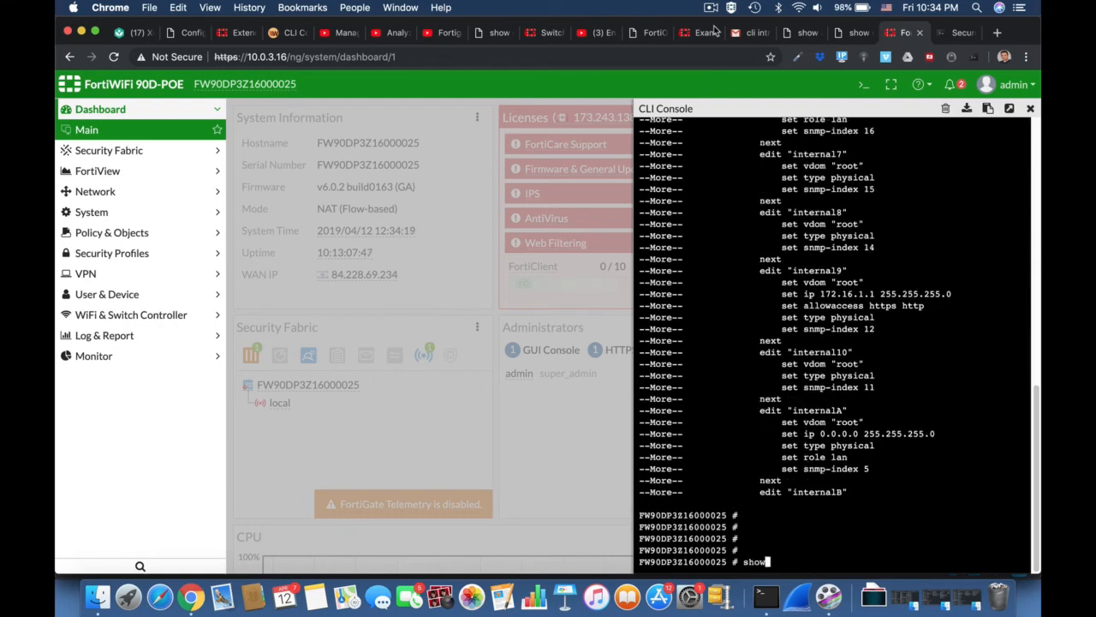
text(full-configuration)
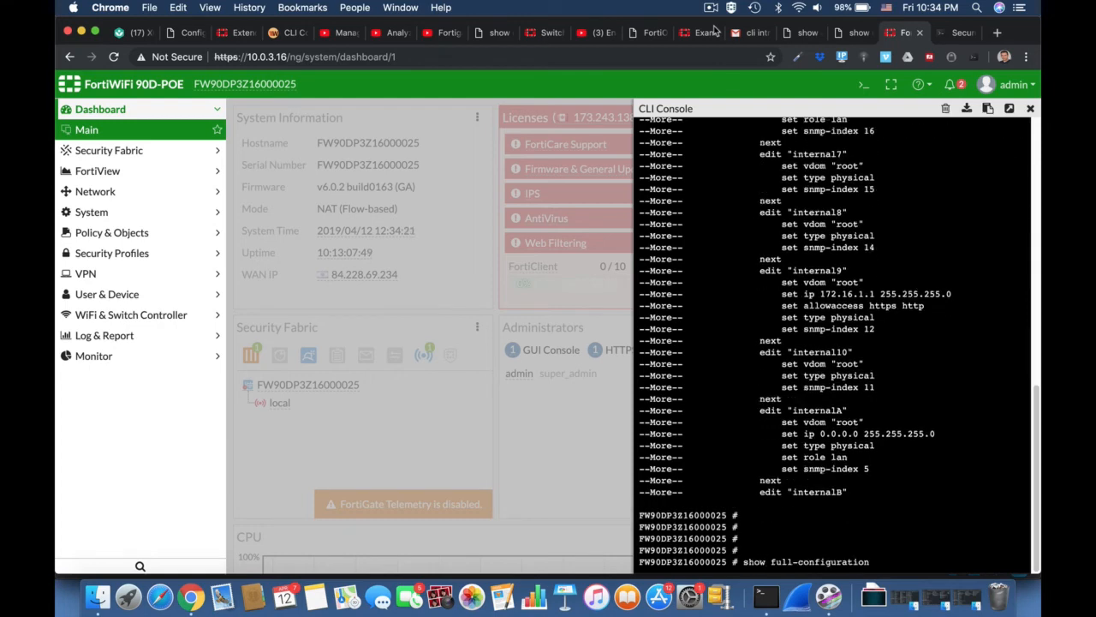
scroll(down, 3)
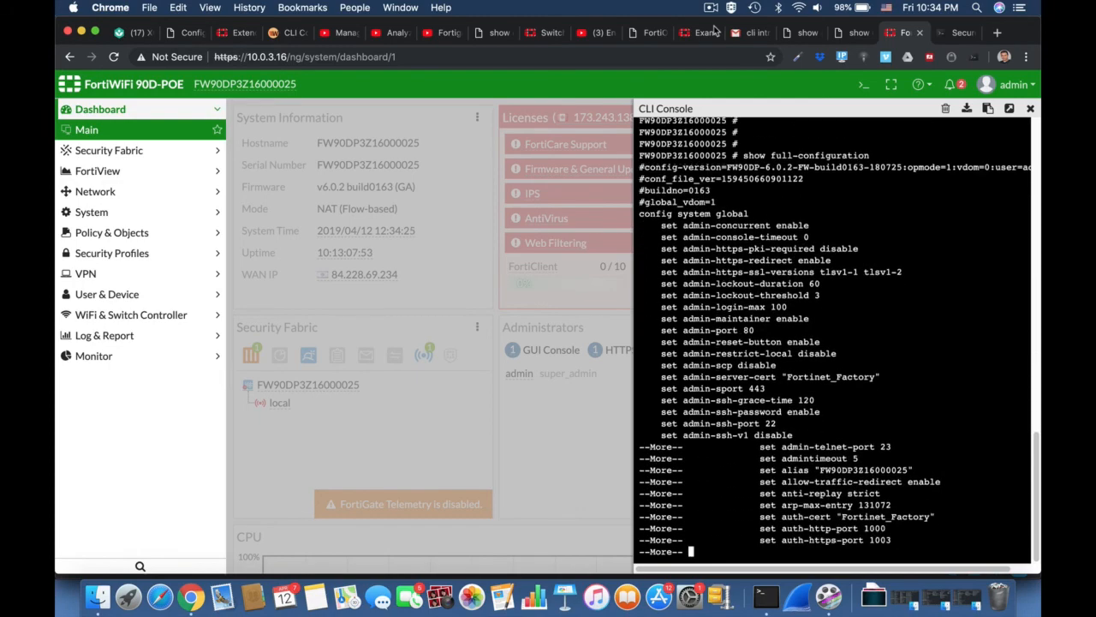
scroll(down, 3)
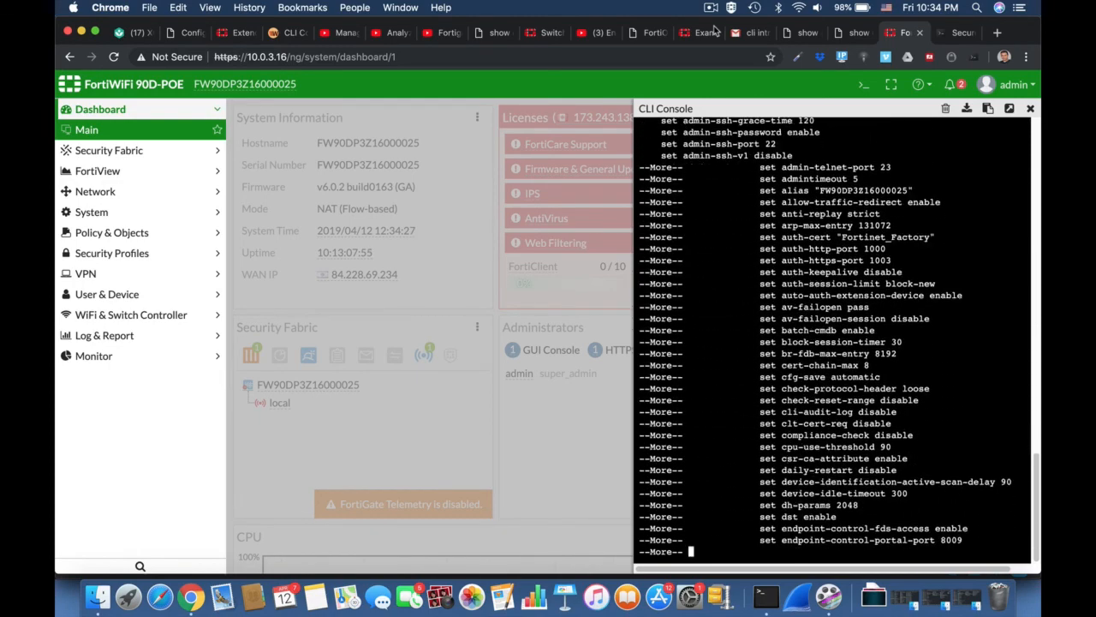
scroll(down, 3)
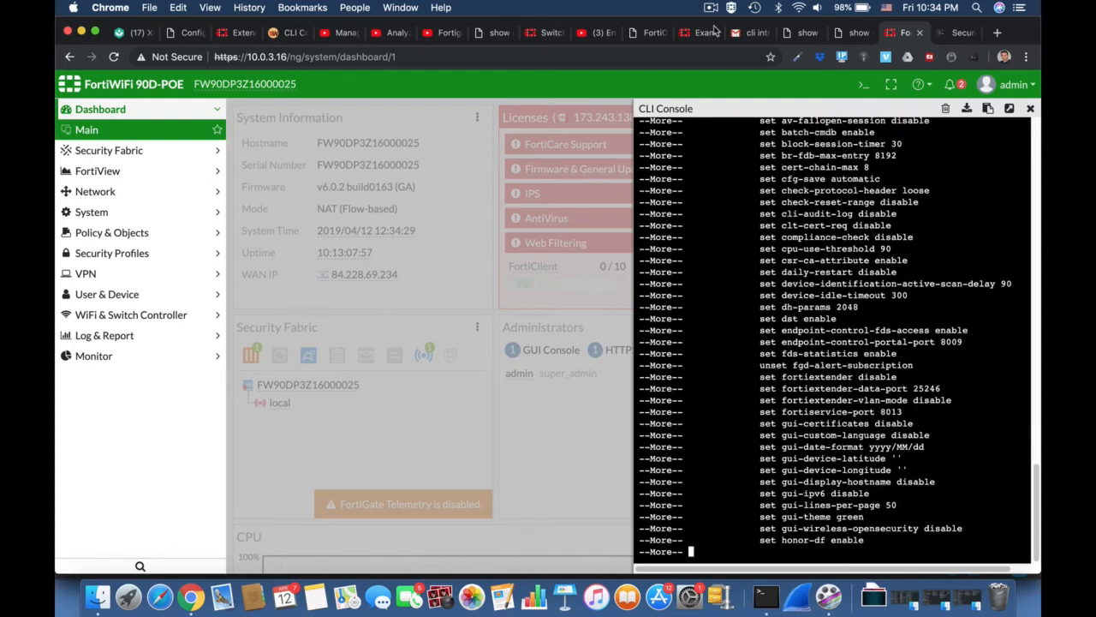
scroll(down, 3)
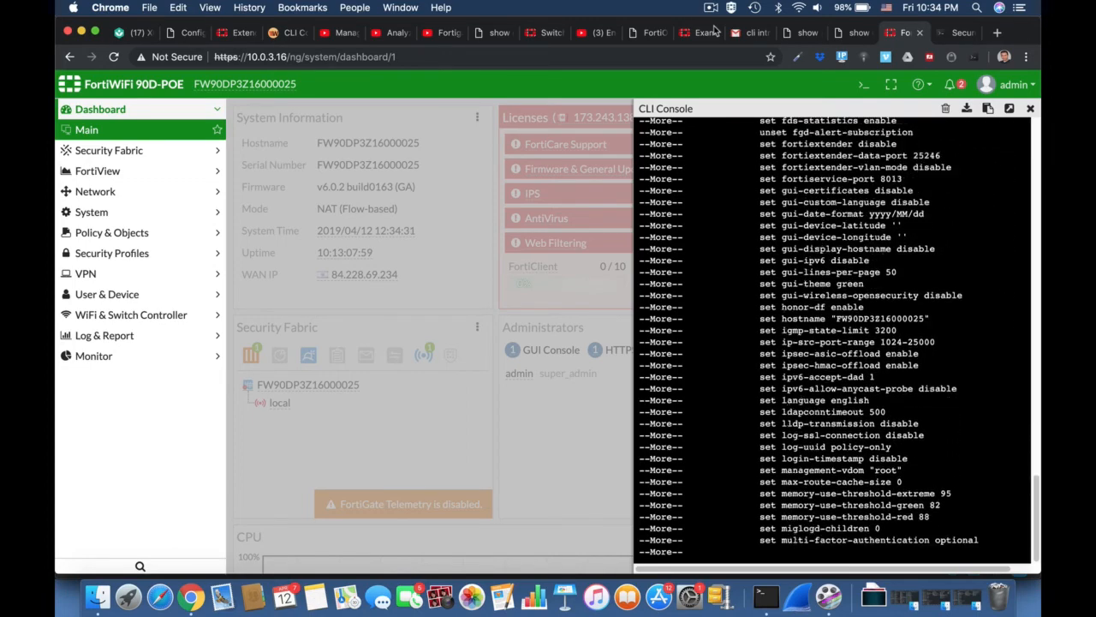